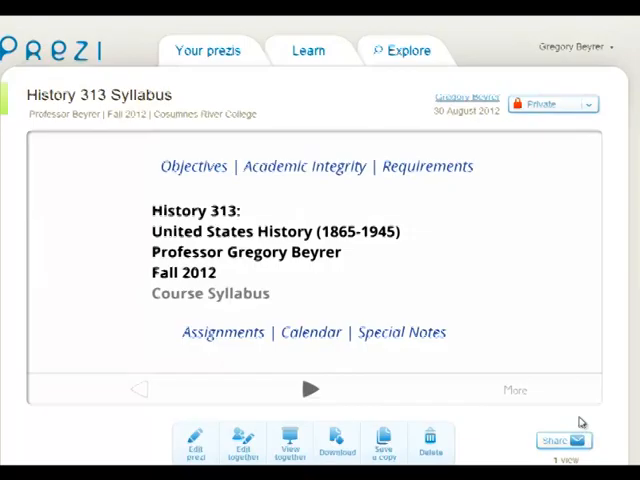
# Step: Bring up the Share options for the History 313 Syllabus prezi to reach its embed code
pyautogui.click(562, 440)
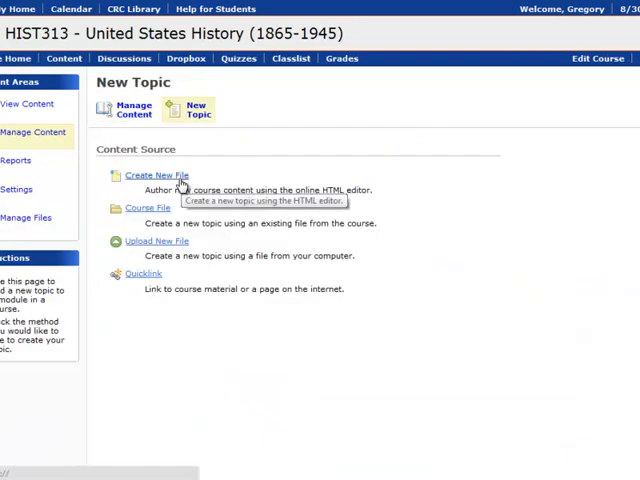
# Step: Create a new HTML file topic titled 'Syllabus (Prezi)' with enumeration hidden and start Insert Stuff
pyautogui.click(154, 176)
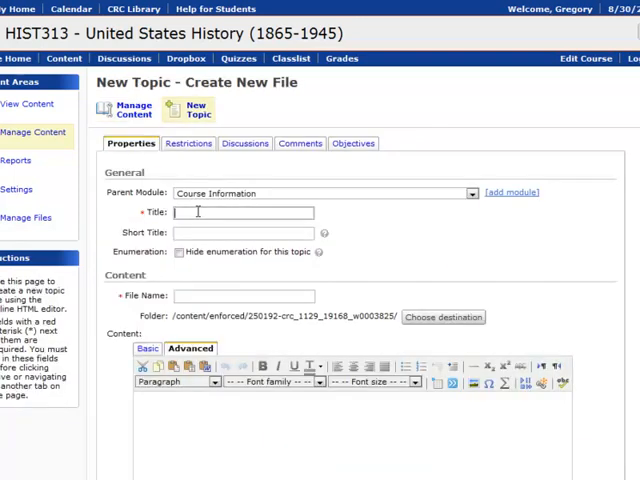
pyautogui.write('Syll')
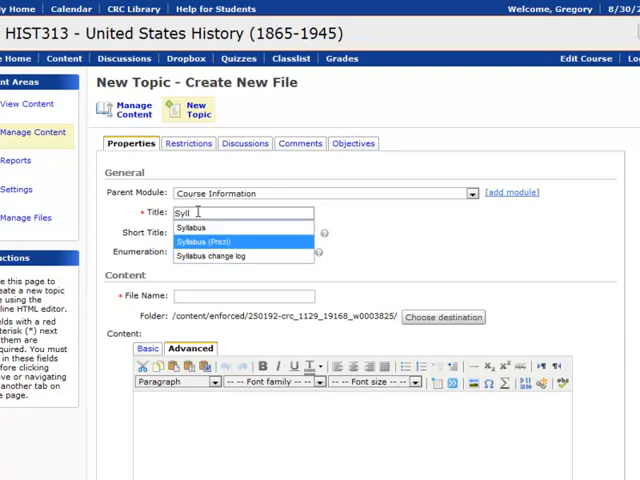
pyautogui.click(216, 240)
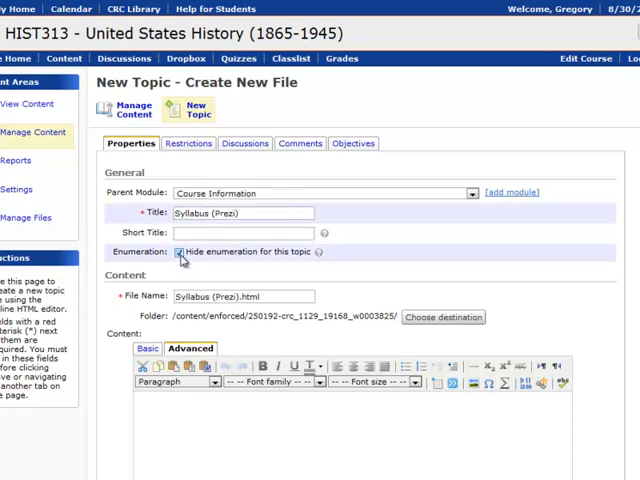
pyautogui.moveTo(528, 384)
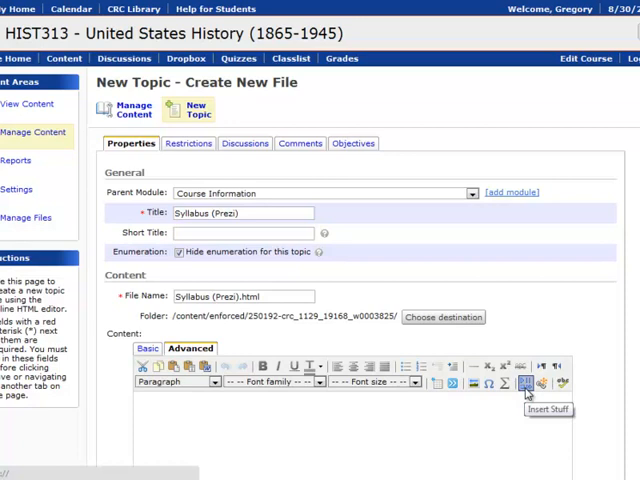
pyautogui.click(528, 382)
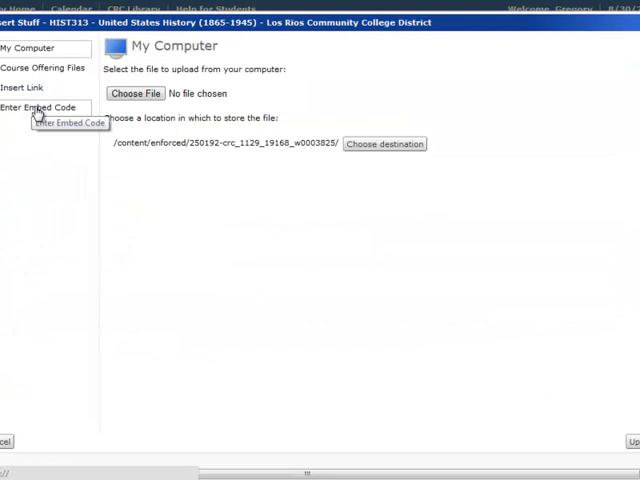
# Step: Choose Enter Embed Code in Insert Stuff for pasting the Prezi embed code
pyautogui.click(48, 108)
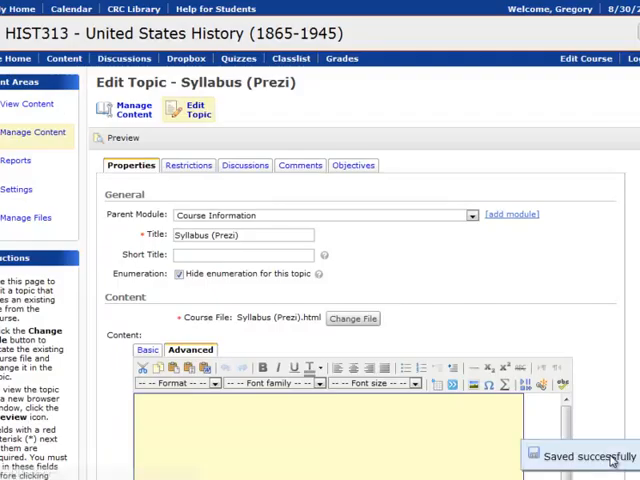
pyautogui.moveTo(120, 138)
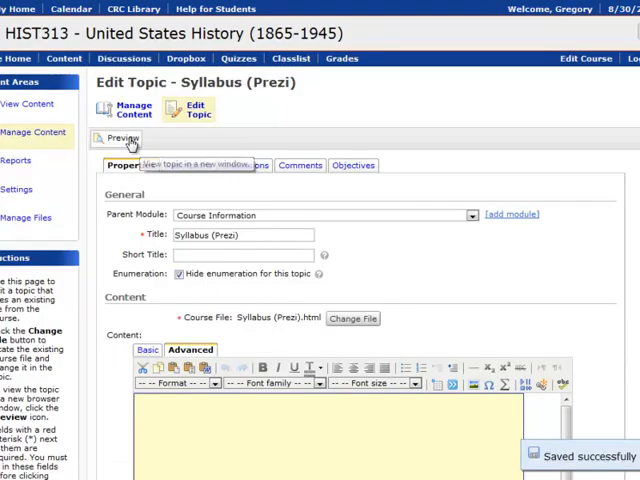
pyautogui.click(116, 140)
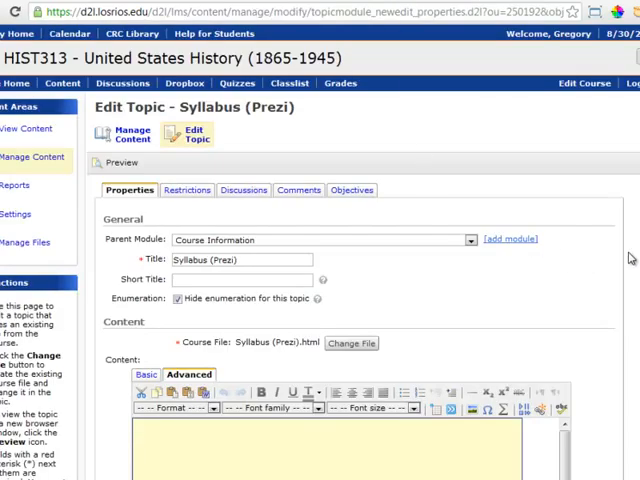
pyautogui.scroll(-3)
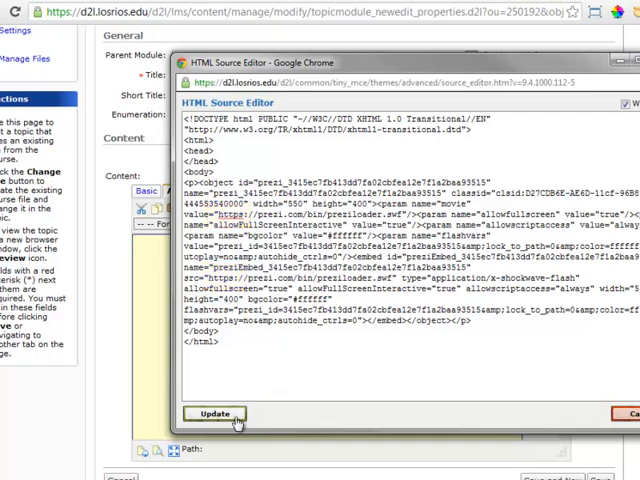
# Step: Update the topic with the HTTPS embed source and preview the embedded History 313 Syllabus prezi
pyautogui.click(214, 414)
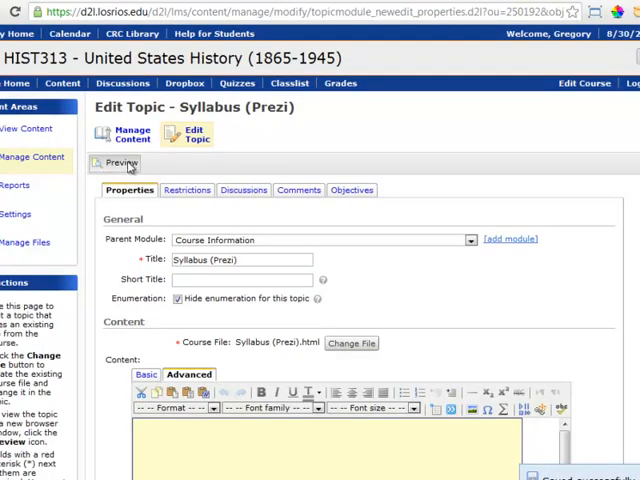
pyautogui.click(116, 164)
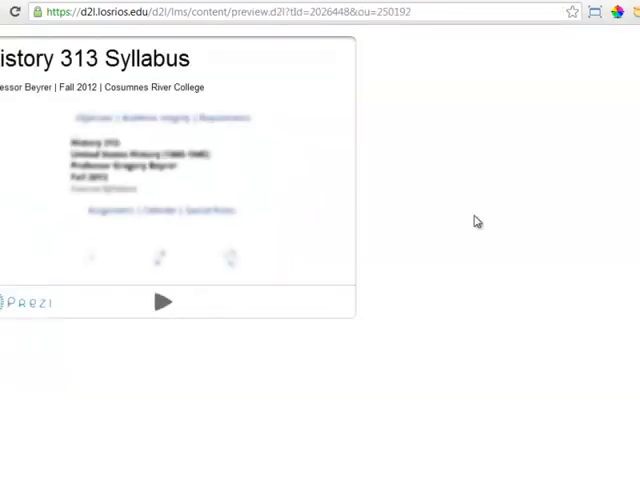